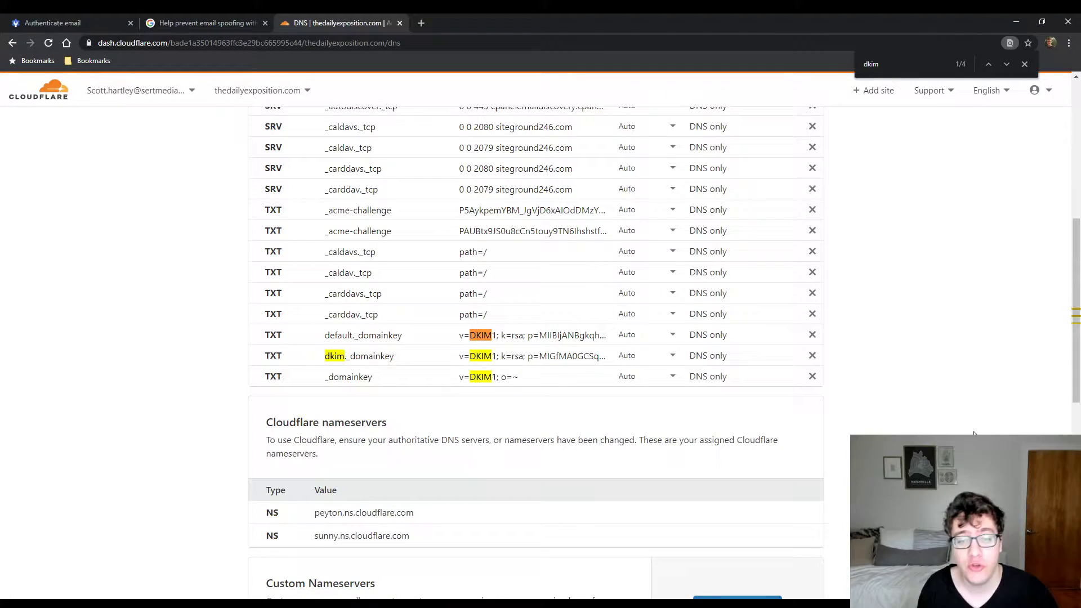
pyautogui.moveTo(916, 374)
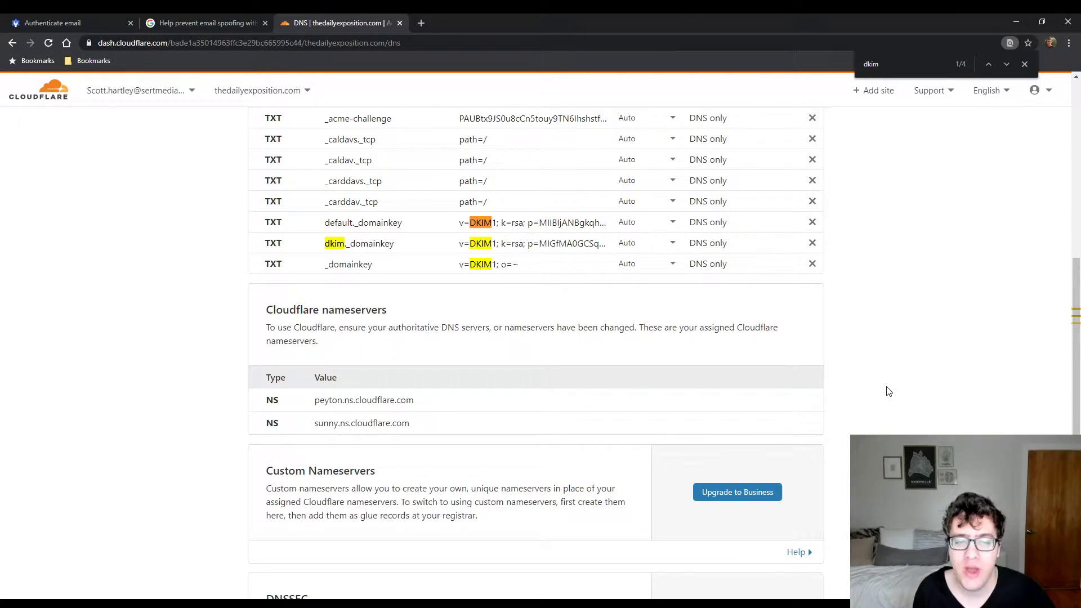
# Delete the _domainkey and dkim._domainkey TXT records, then scroll to verify the DNS list
pyautogui.click(811, 263)
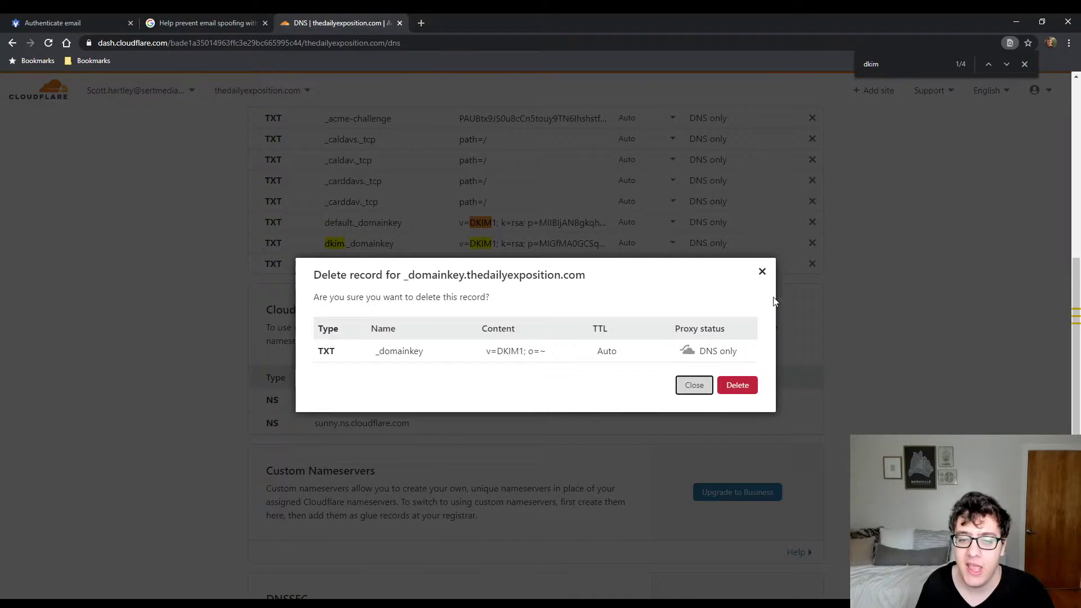
pyautogui.click(693, 385)
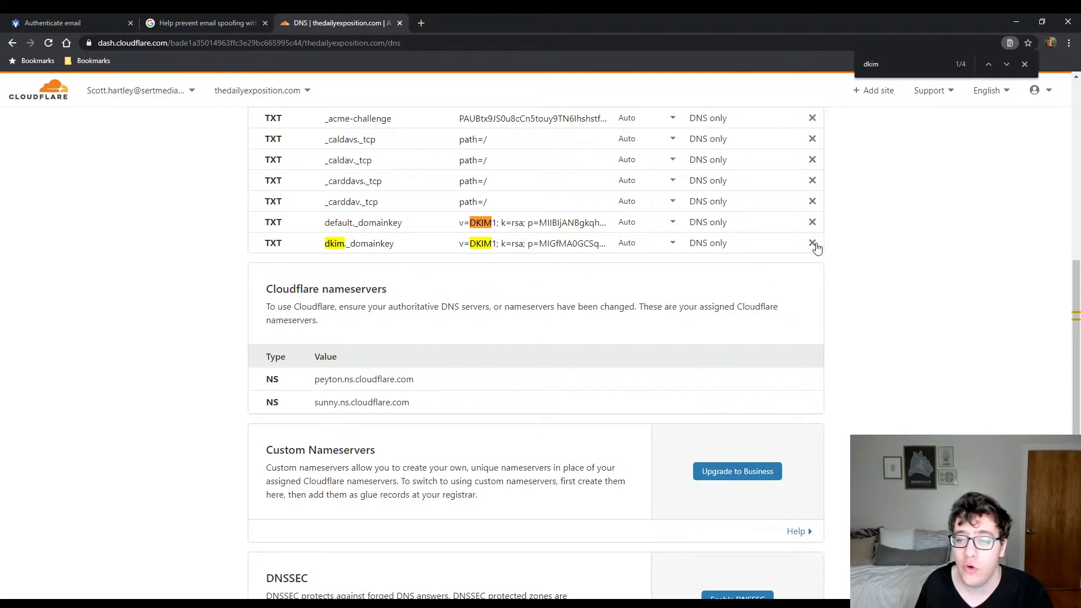
pyautogui.click(811, 243)
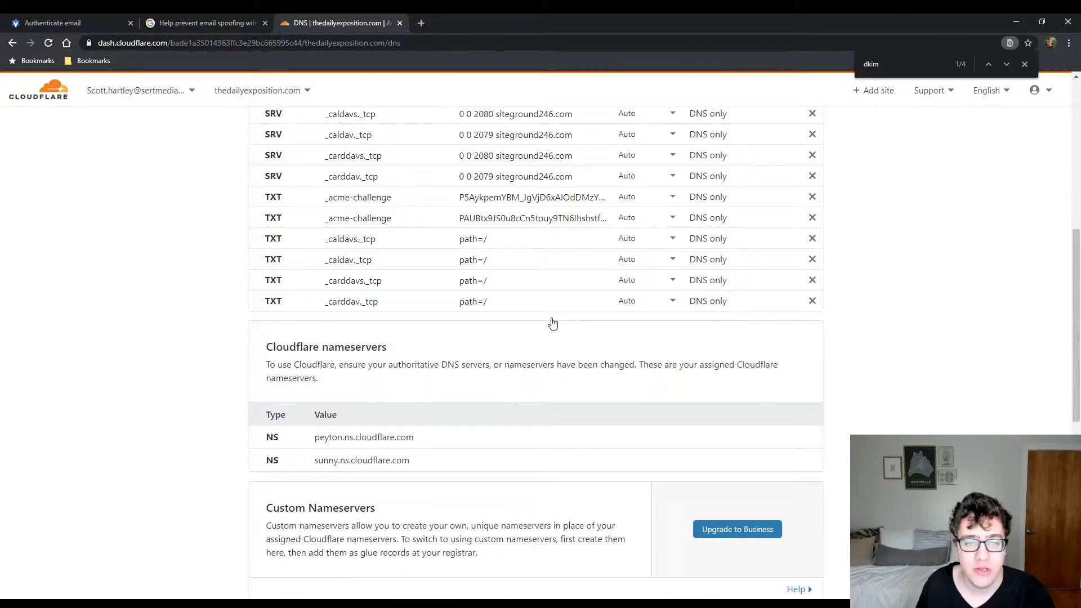
pyautogui.scroll(3)
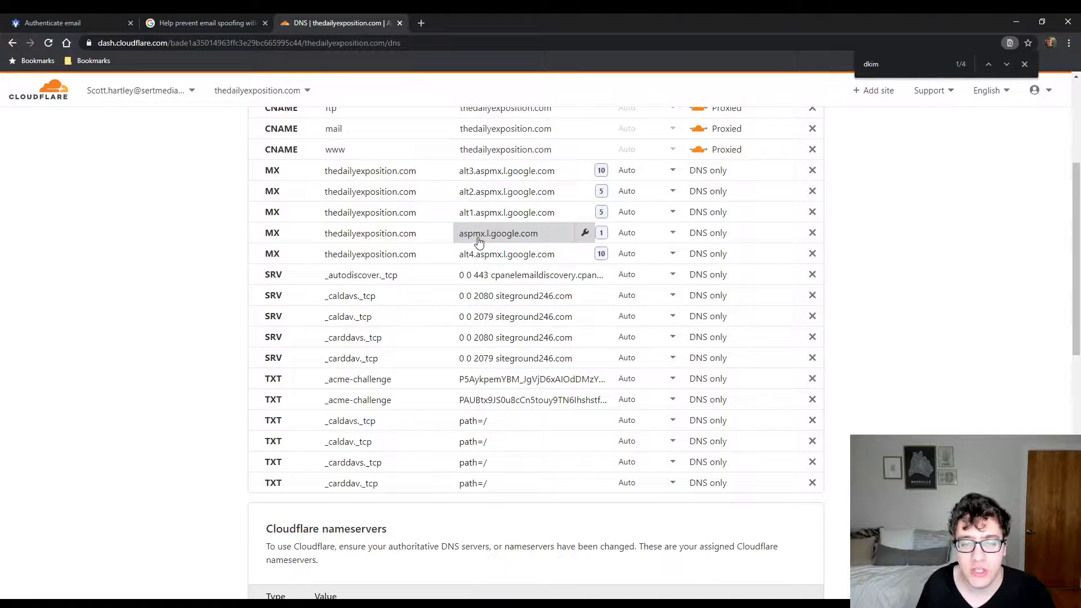
pyautogui.moveTo(433, 274)
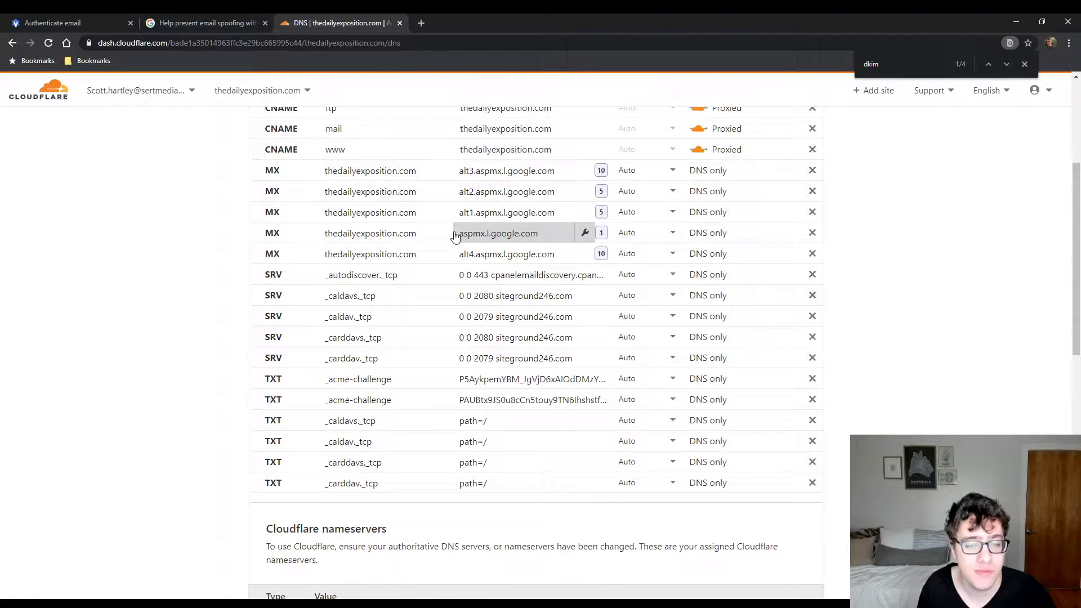
pyautogui.scroll(-3)
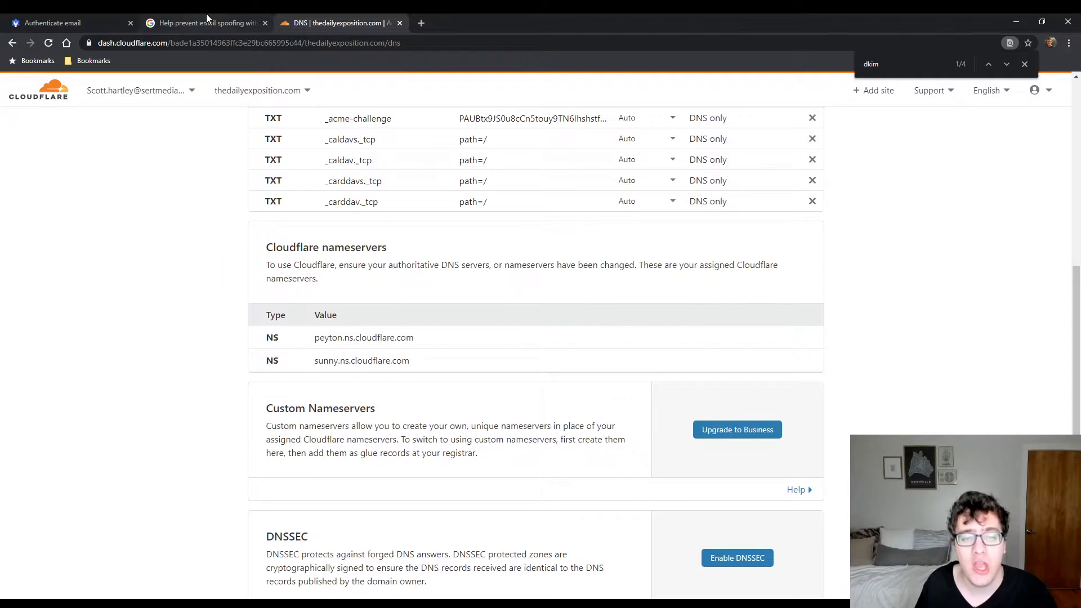
pyautogui.click(203, 23)
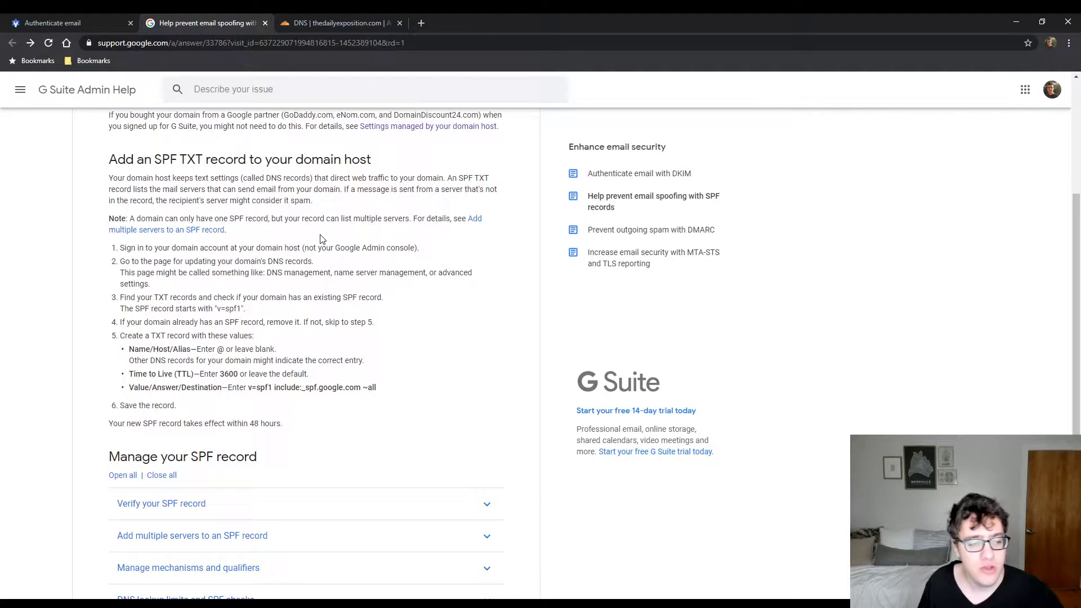
pyautogui.moveTo(250, 242)
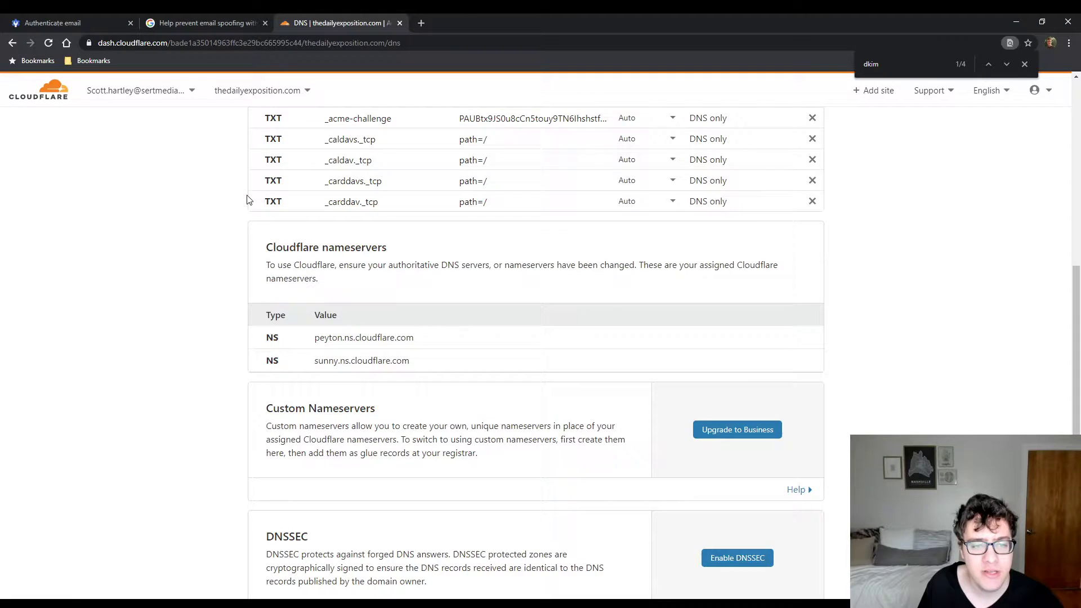
# Start a new TXT DNS record with name @
pyautogui.click(290, 239)
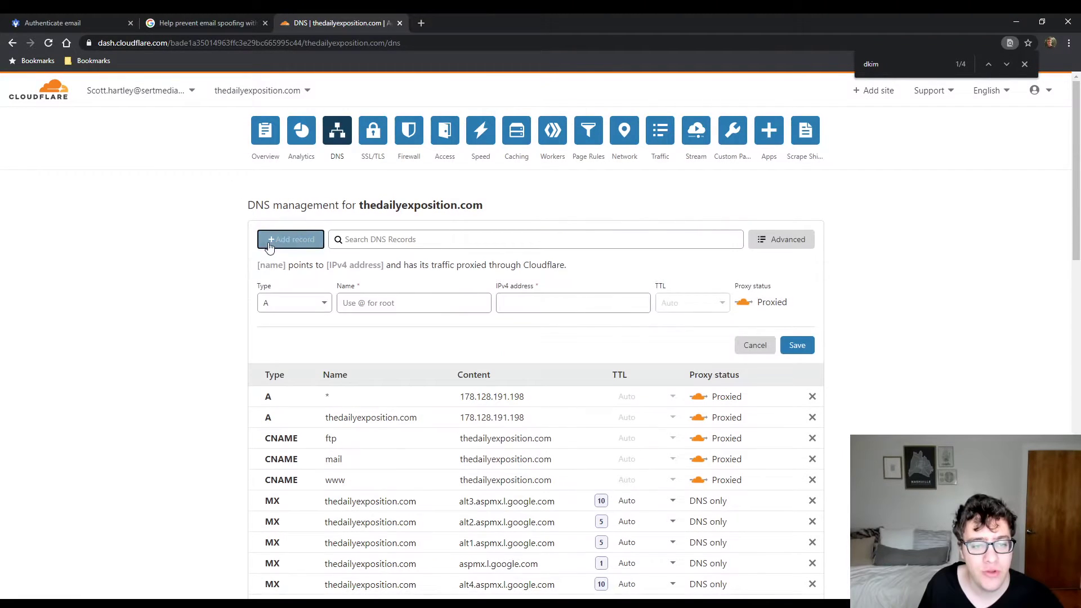
pyautogui.click(294, 303)
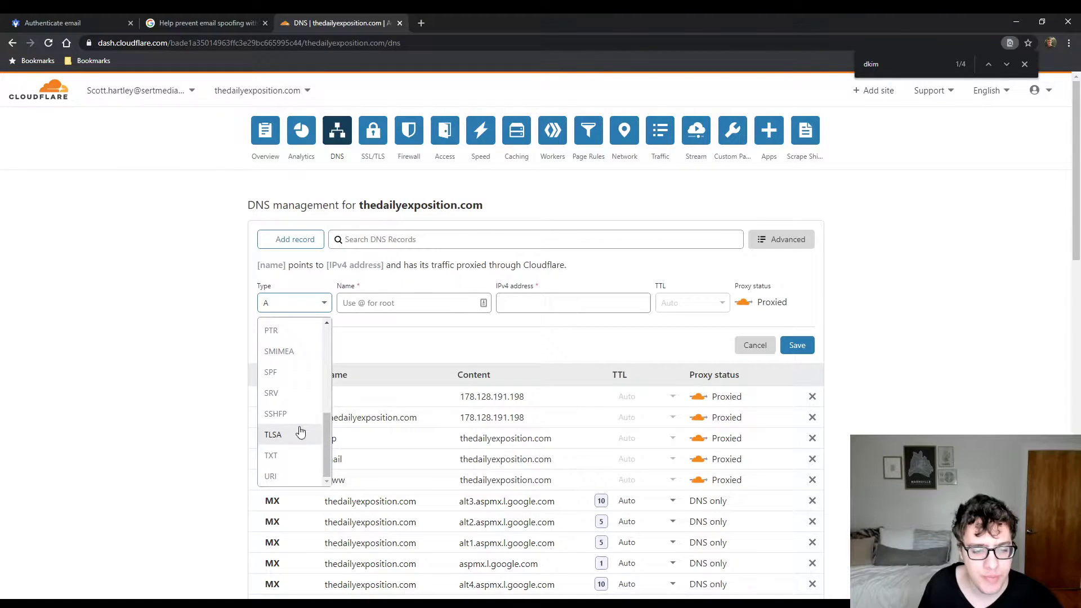
pyautogui.click(271, 455)
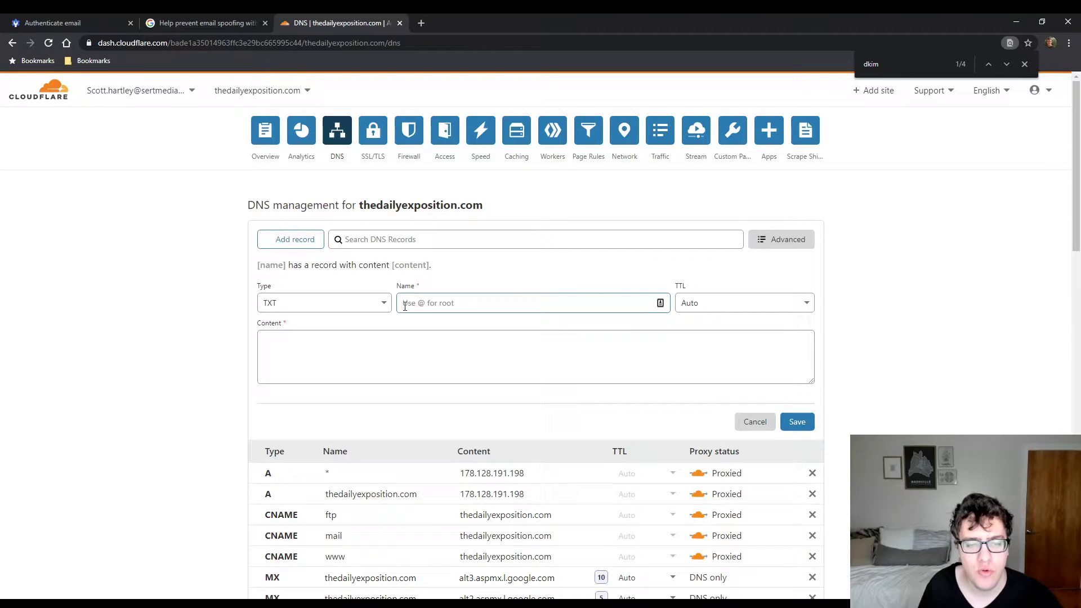
pyautogui.write('@')
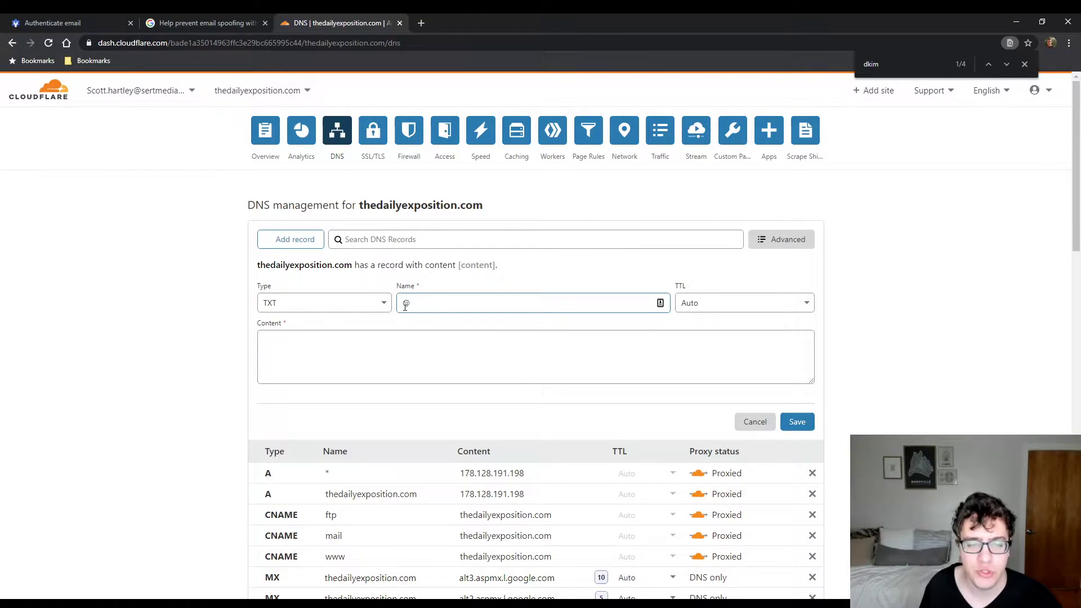
# Set the record content to v=spf1 include:_spf.google.com ~all and save it
pyautogui.click(204, 23)
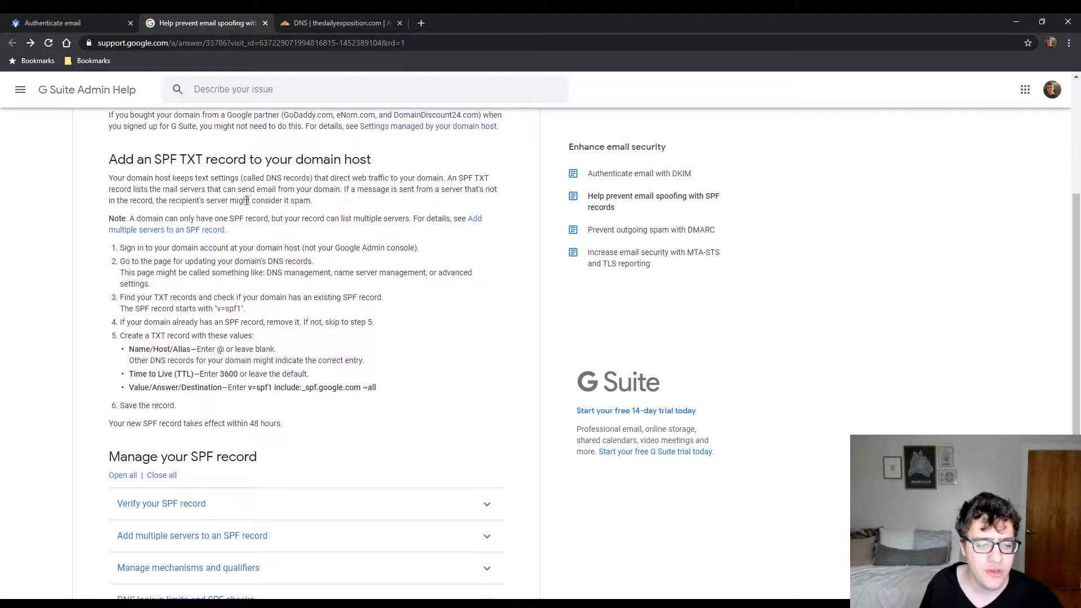
pyautogui.moveTo(248, 387); pyautogui.dragTo(298, 386)
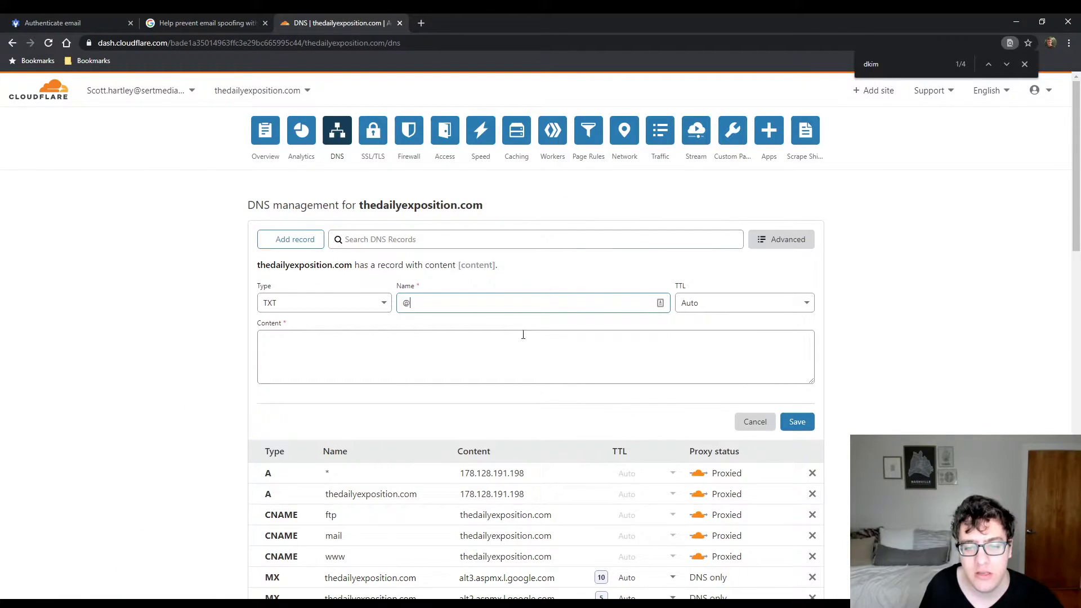
pyautogui.write('v=spf1 include:_spf.google.com ~all')
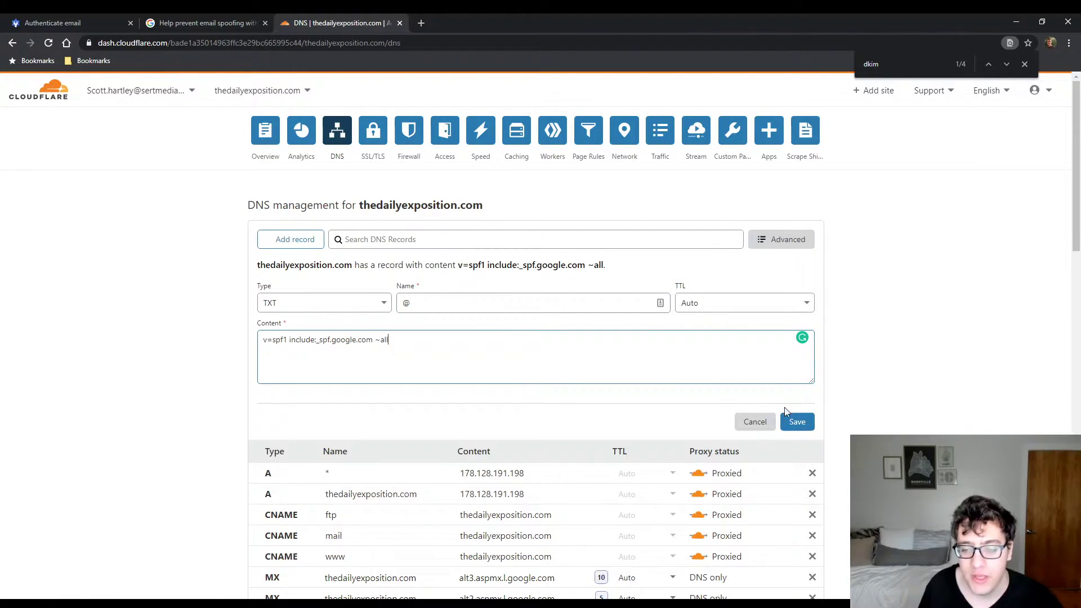
pyautogui.moveTo(446, 179)
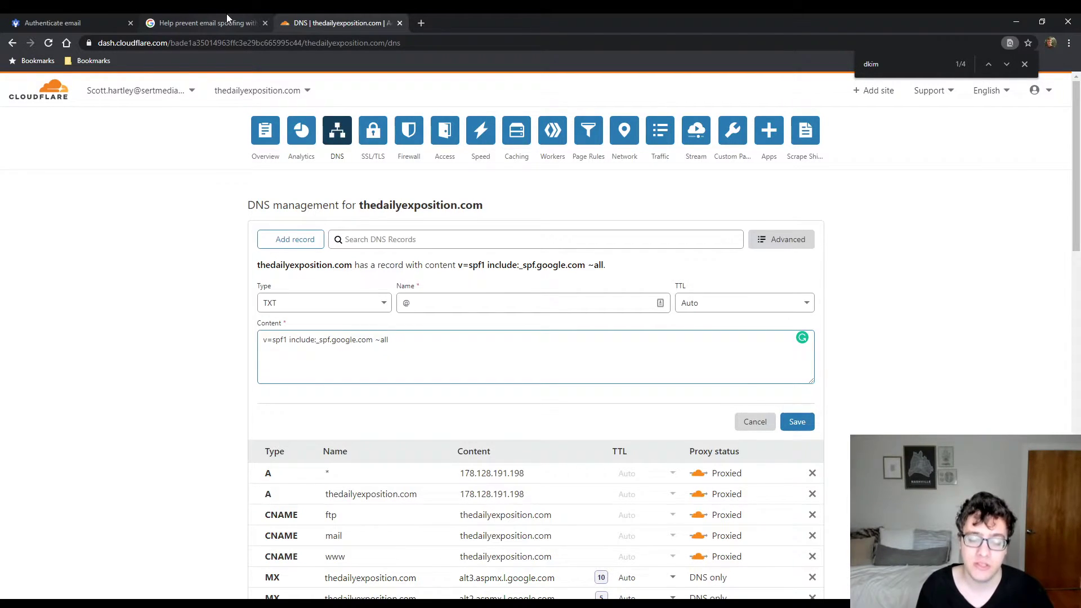
pyautogui.click(389, 339)
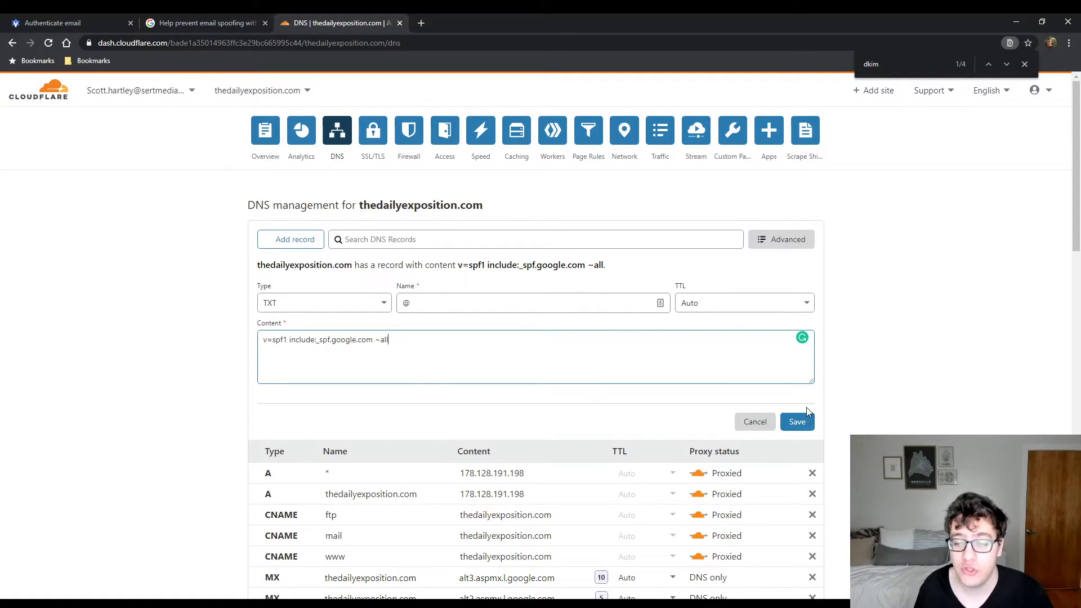
pyautogui.click(797, 421)
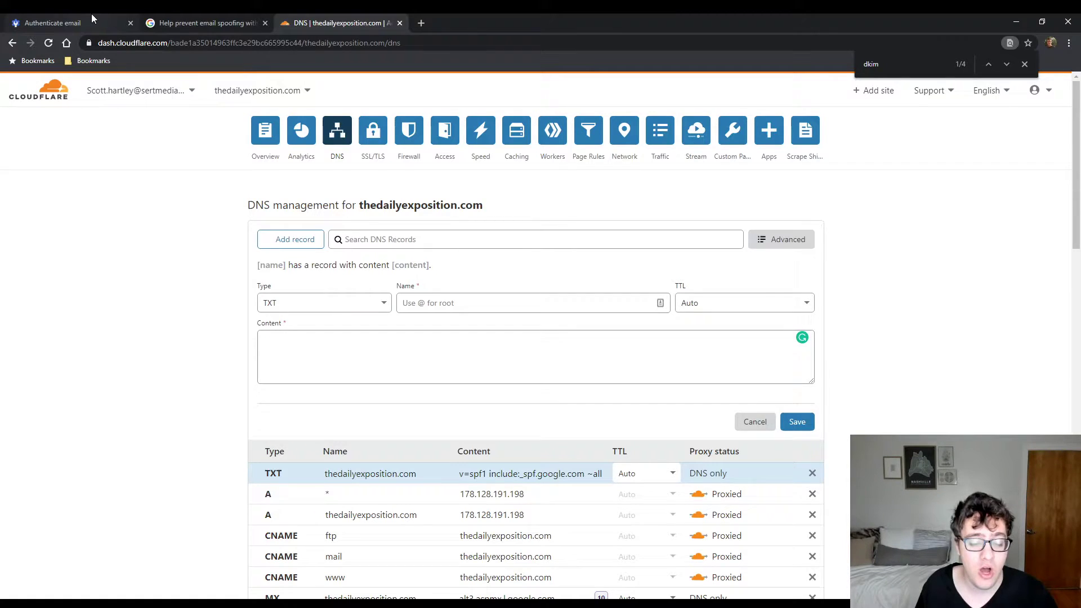
# Open Google Admin's DKIM page and begin generating a new record
pyautogui.click(48, 22)
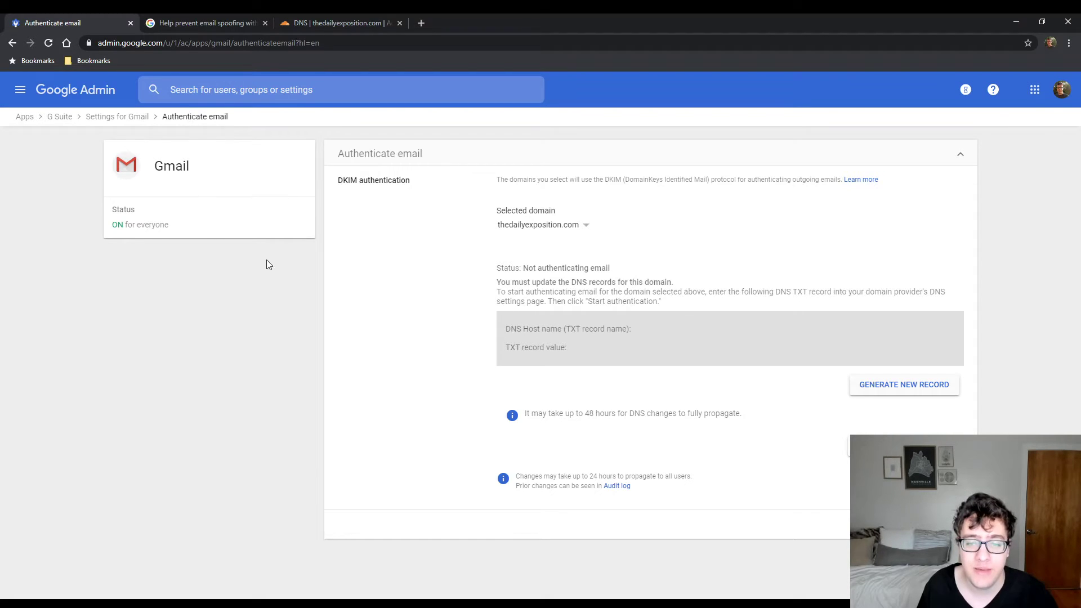
pyautogui.moveTo(528, 242)
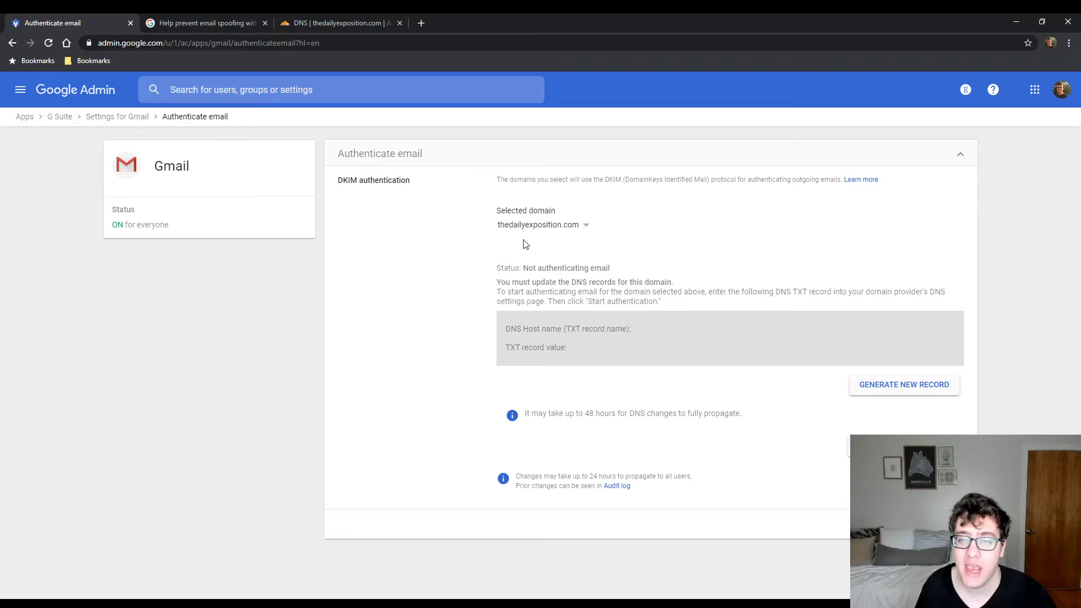
pyautogui.moveTo(532, 229)
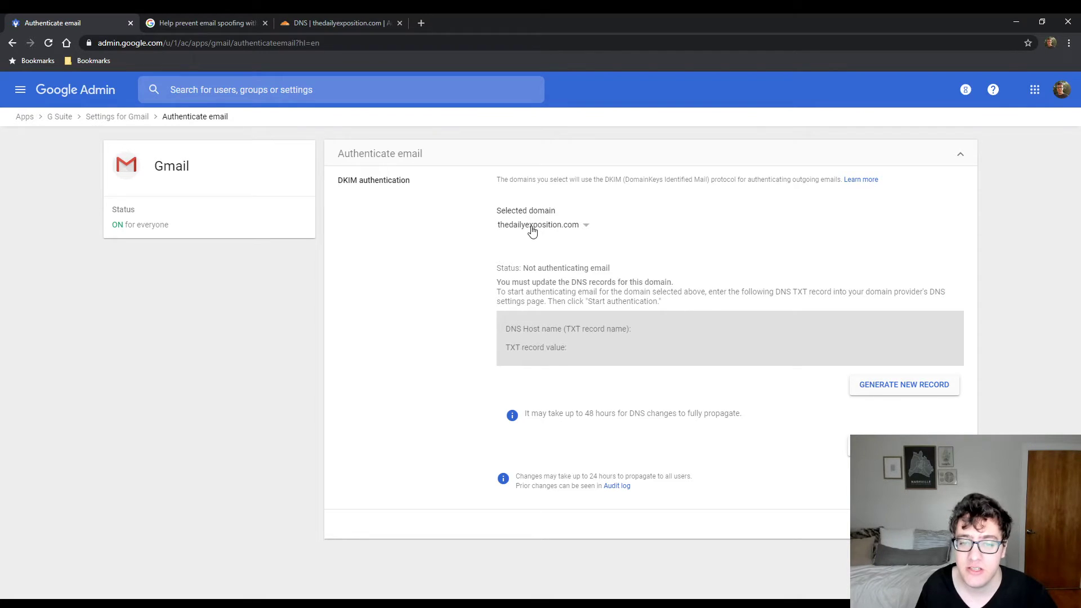
pyautogui.moveTo(466, 268)
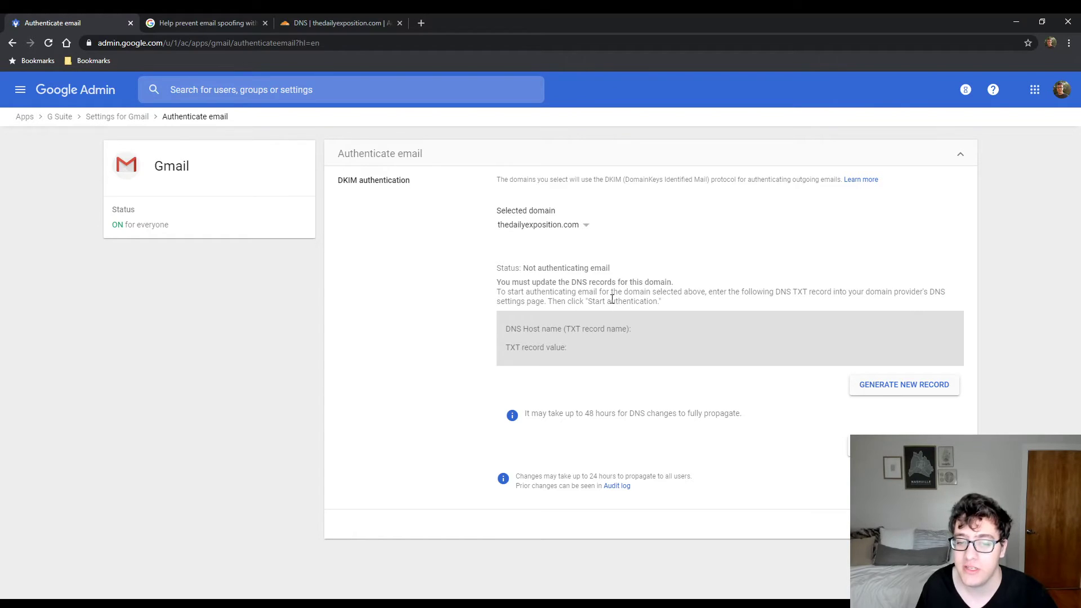
pyautogui.moveTo(807, 369)
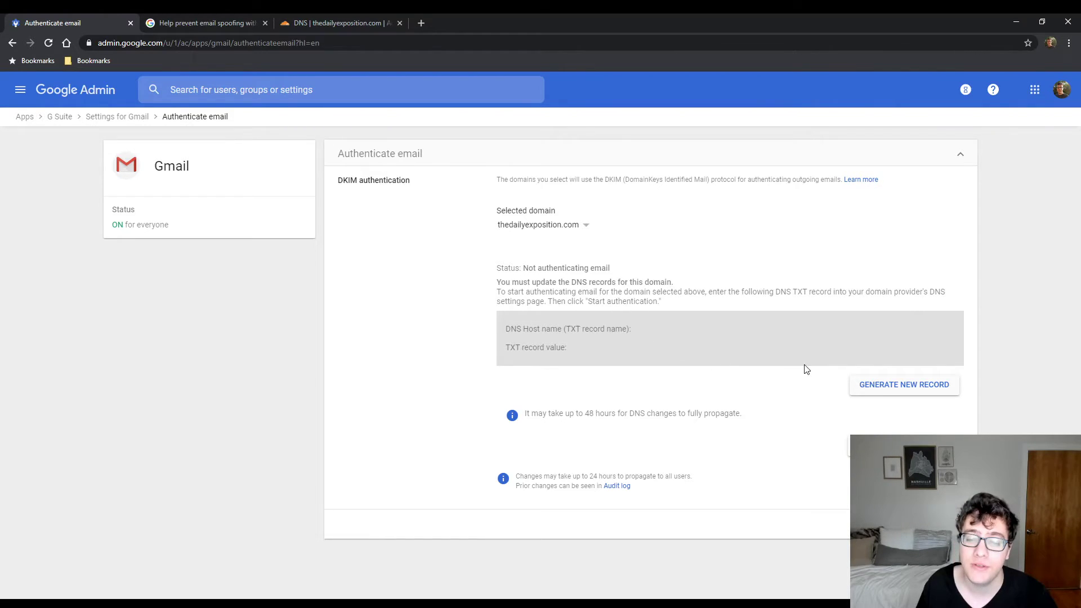
pyautogui.click(903, 384)
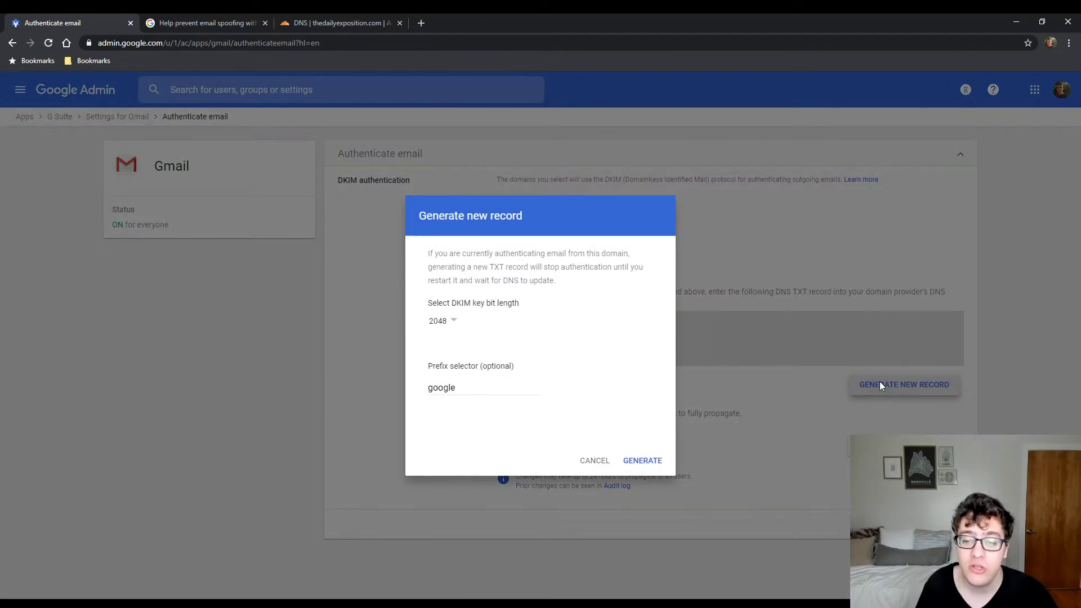
# Generate the DKIM record with a 2048-bit key and the 'google' prefix
pyautogui.click(441, 320)
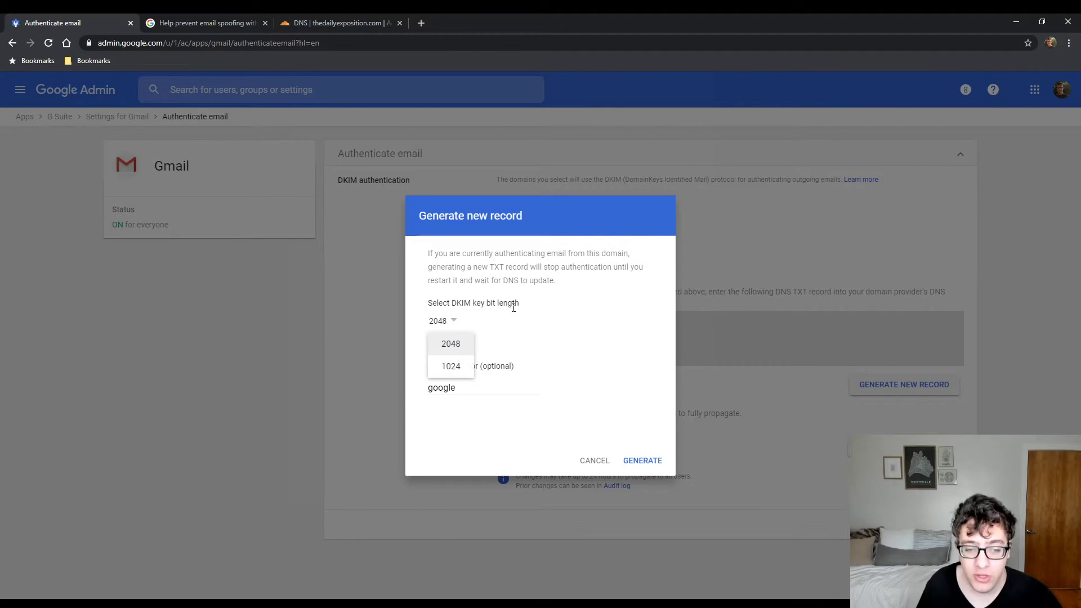
pyautogui.moveTo(525, 309)
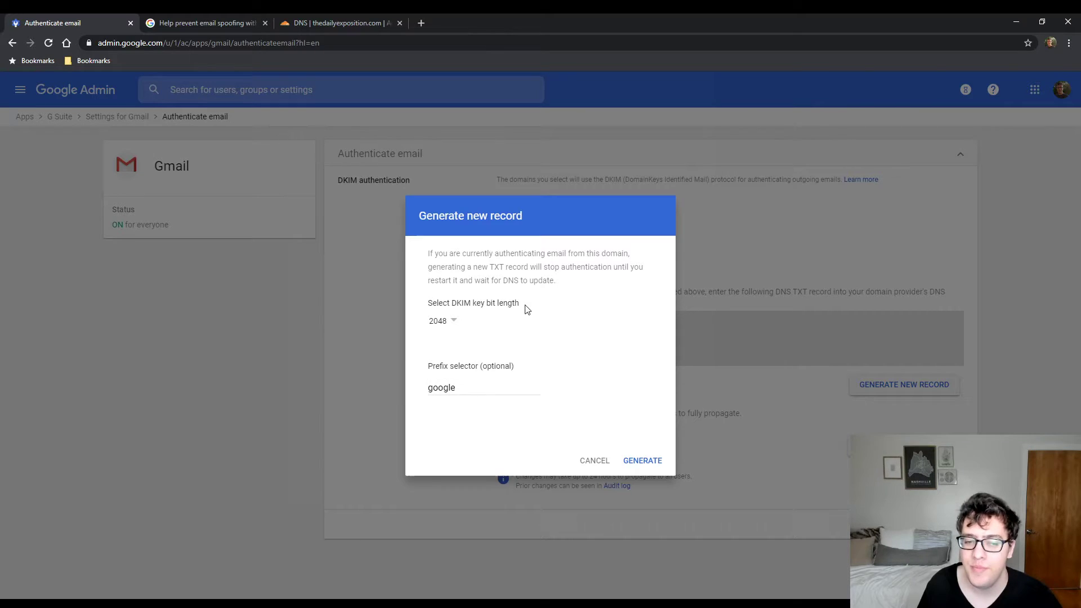
pyautogui.moveTo(641, 441)
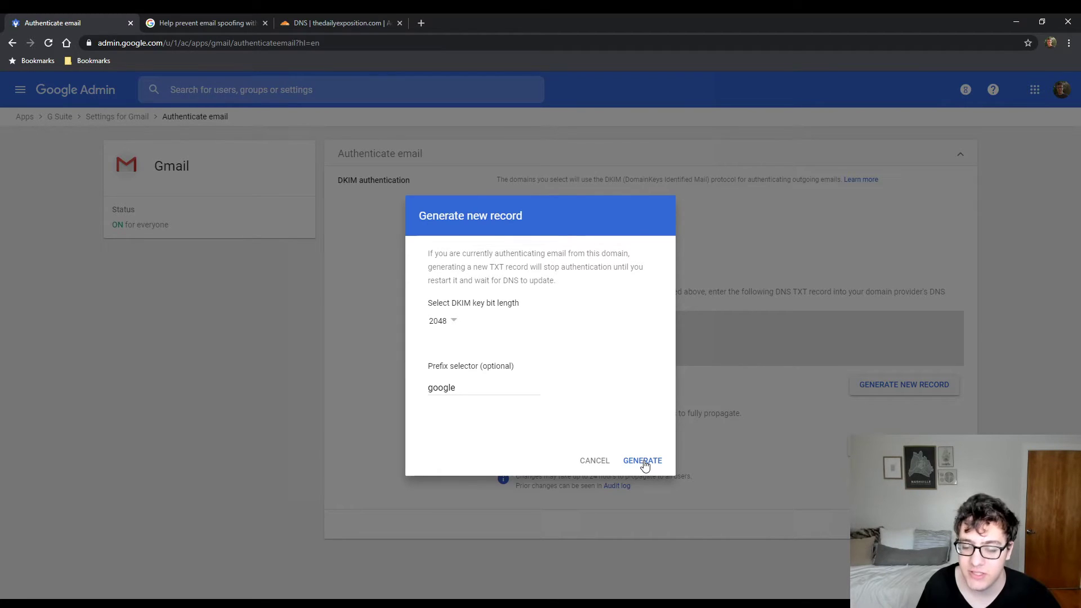
pyautogui.click(641, 460)
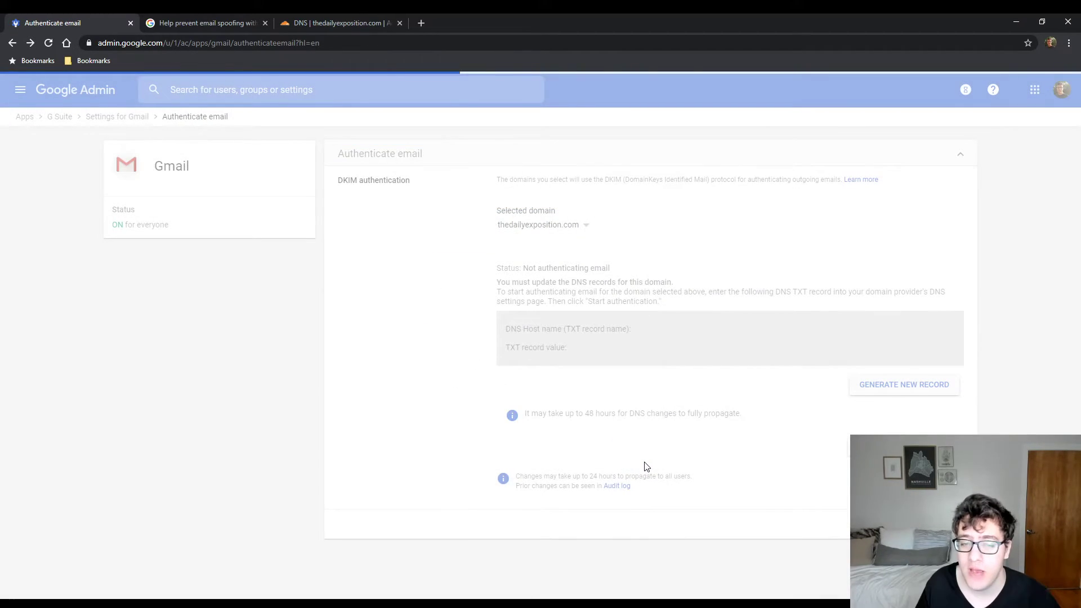
pyautogui.click(903, 384)
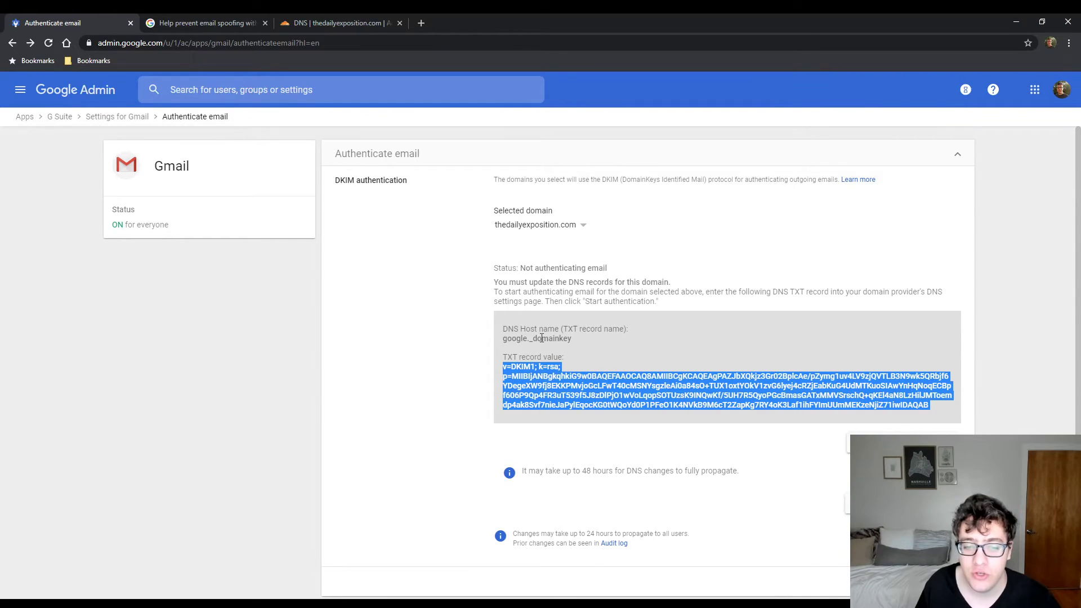
# Select the DKIM host name google._domainkey
pyautogui.doubleClick(536, 339)
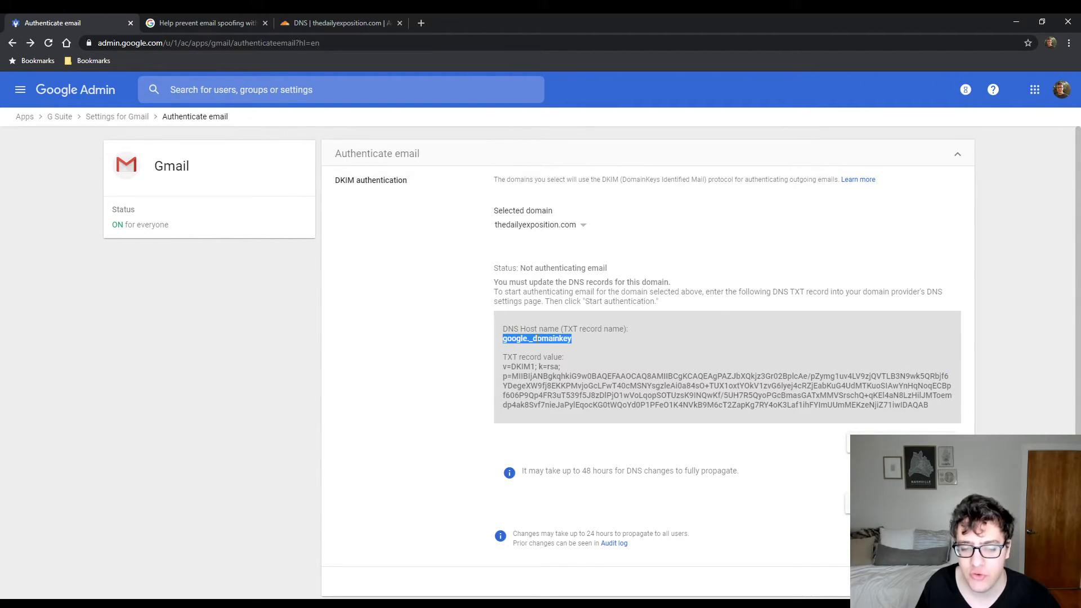
pyautogui.moveTo(458, 295)
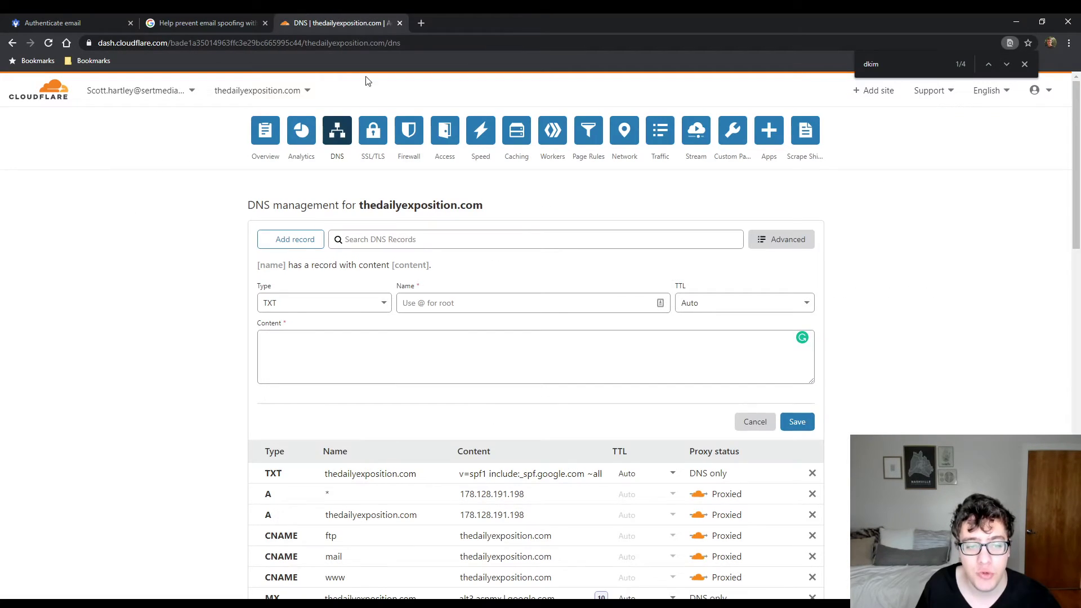
# Save a TXT record named google._domainkey containing the pasted v=DKIM1 key
pyautogui.click(530, 302)
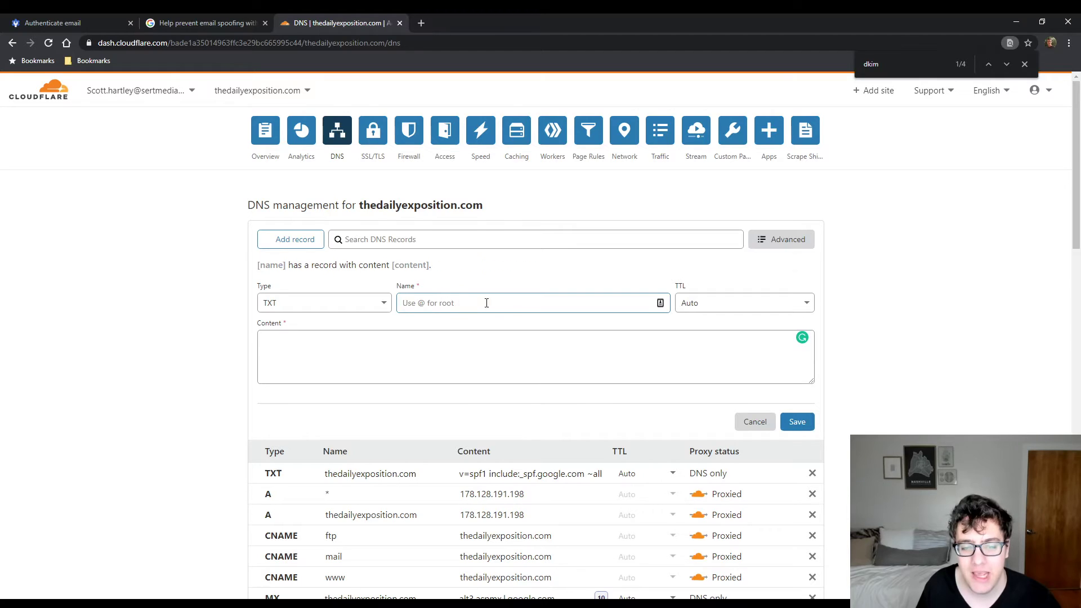
pyautogui.write('google._domainkey')
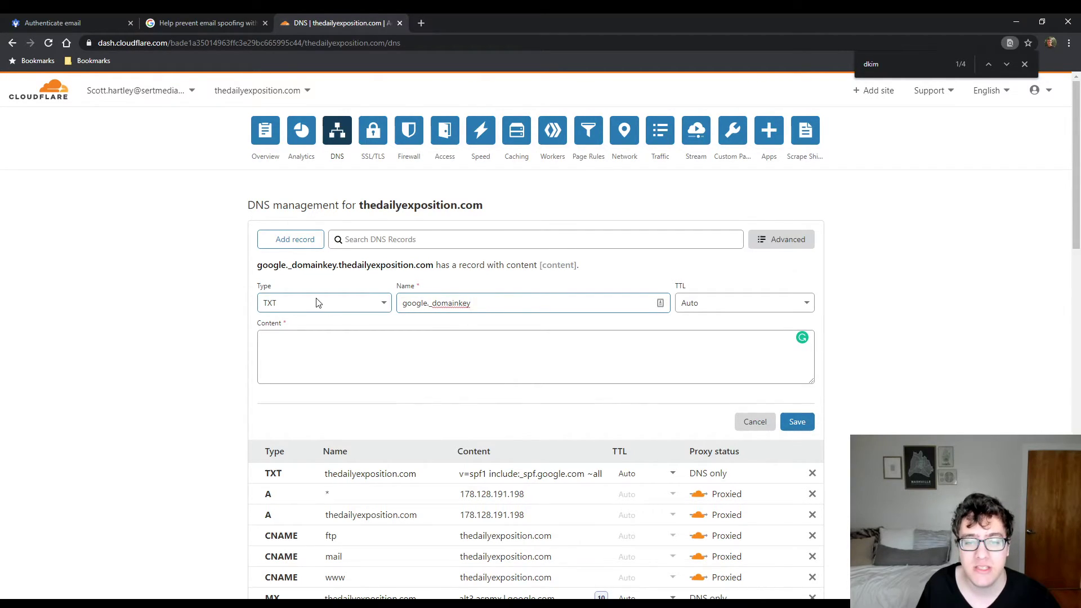
pyautogui.click(49, 23)
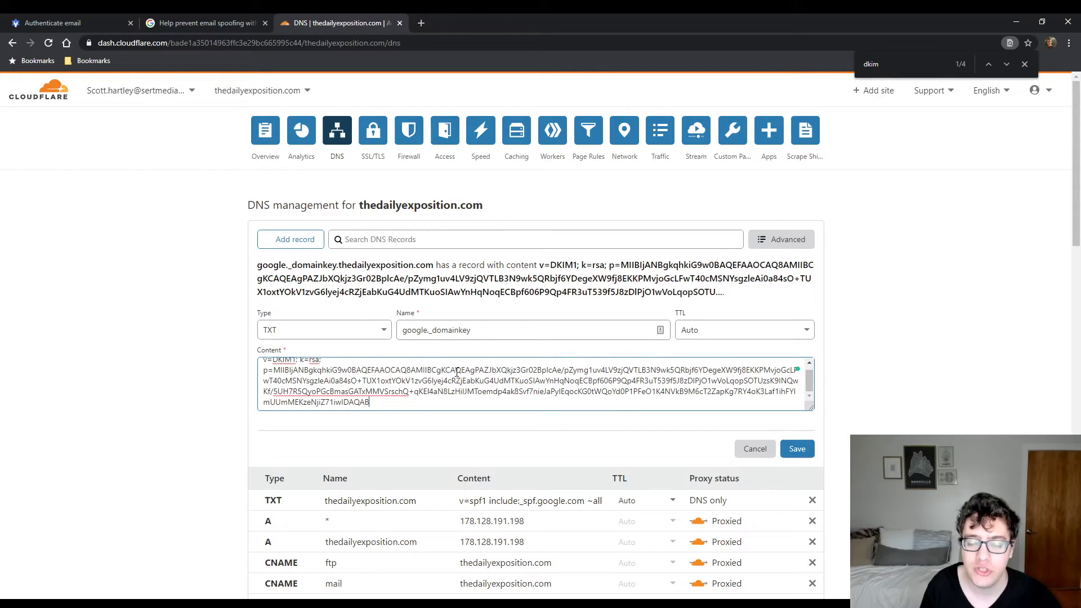
pyautogui.moveTo(446, 319)
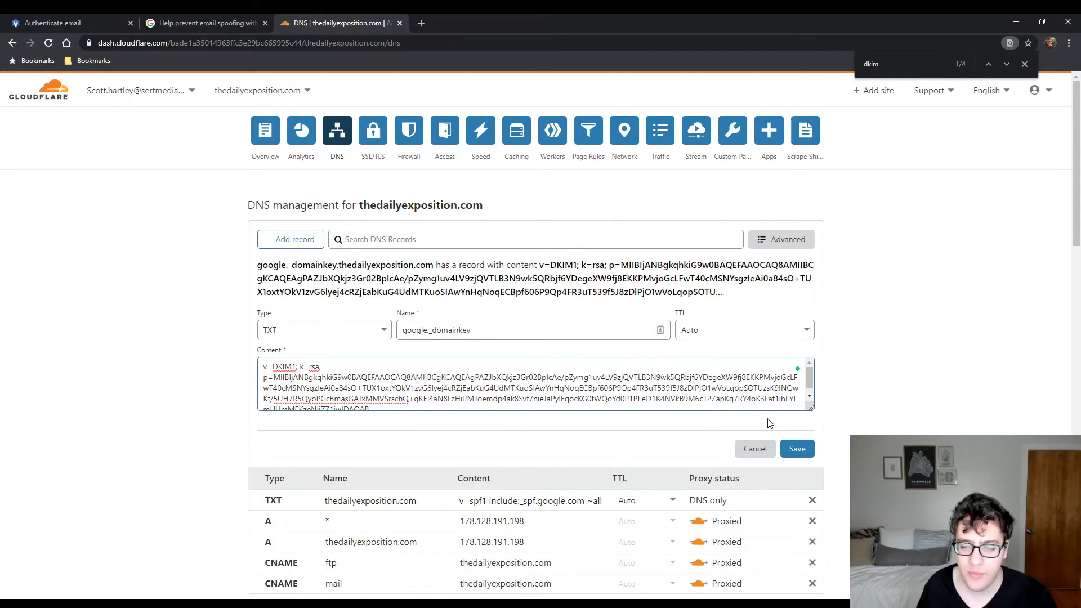
pyautogui.click(796, 449)
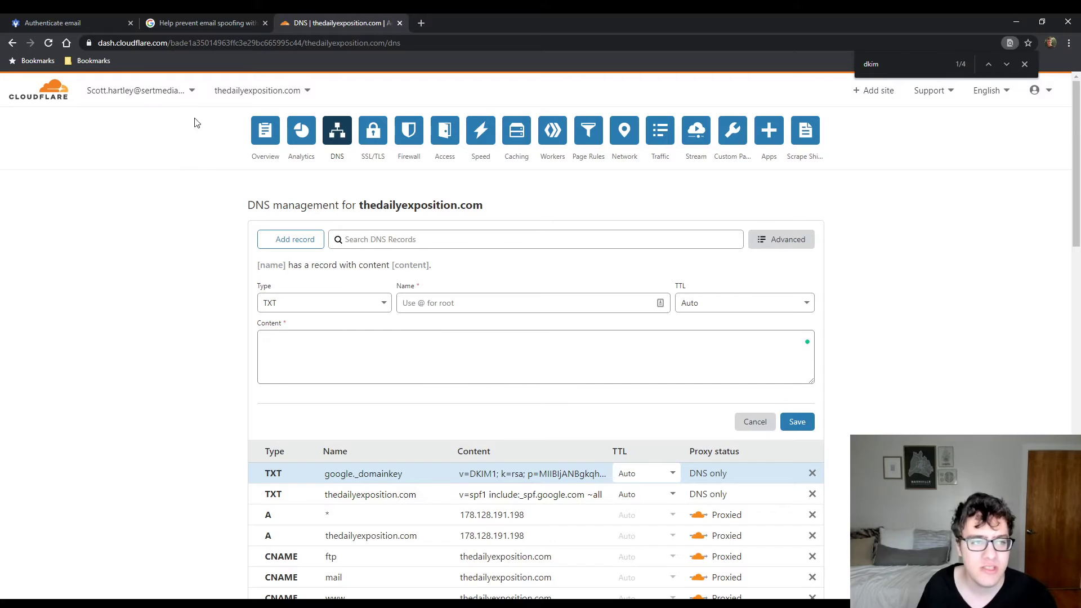
pyautogui.click(66, 22)
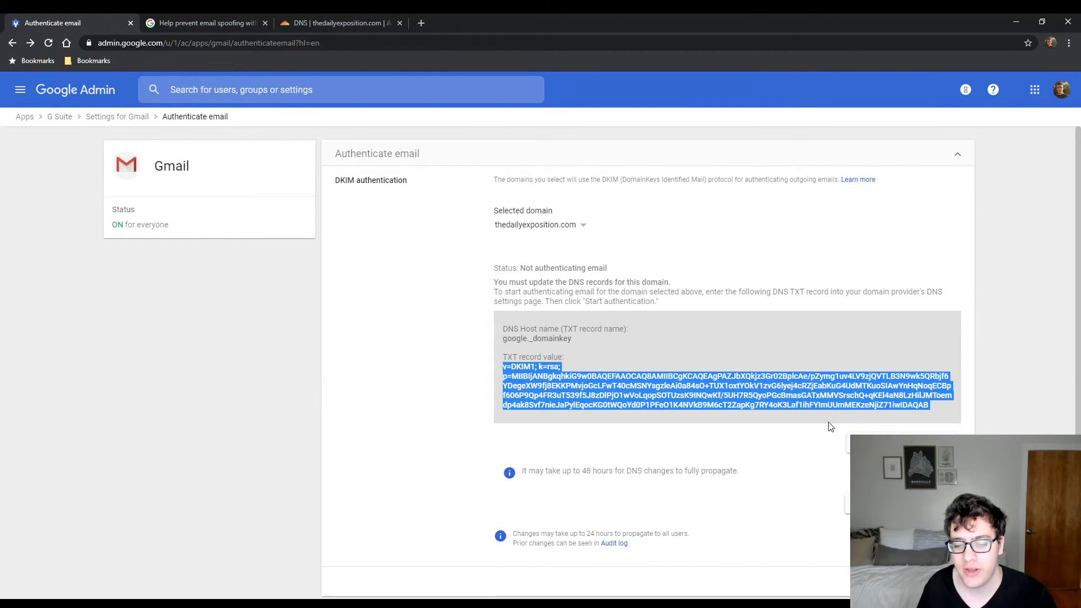